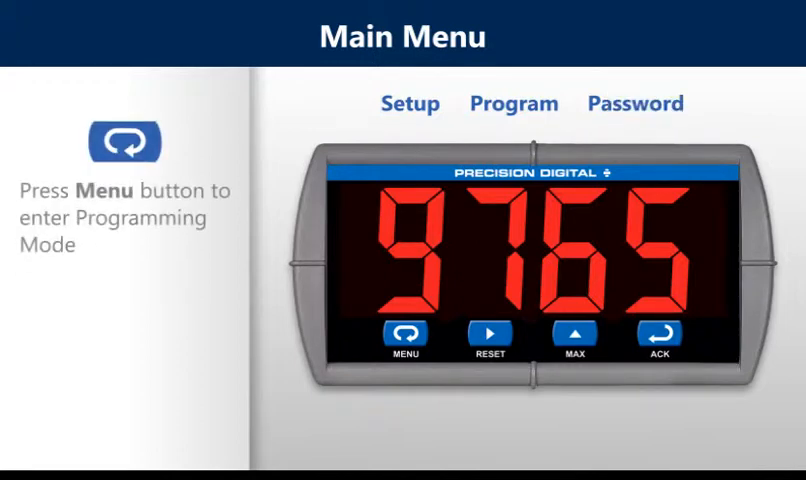
pyautogui.click(404, 336)
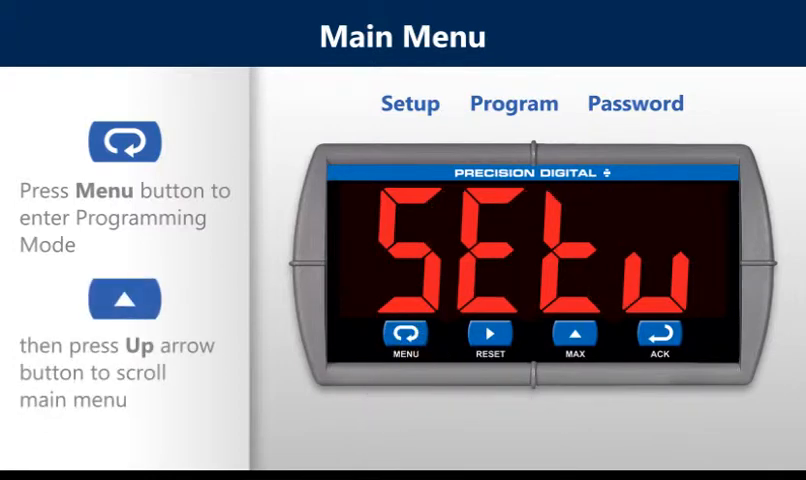
pyautogui.click(574, 332)
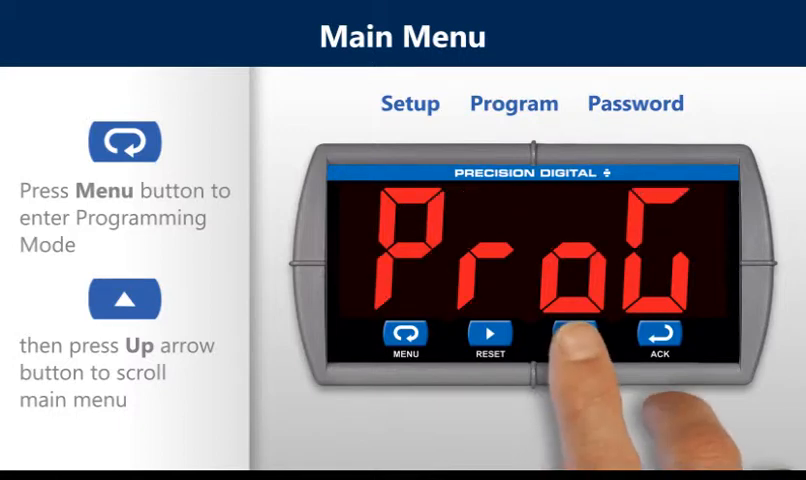
pyautogui.click(562, 334)
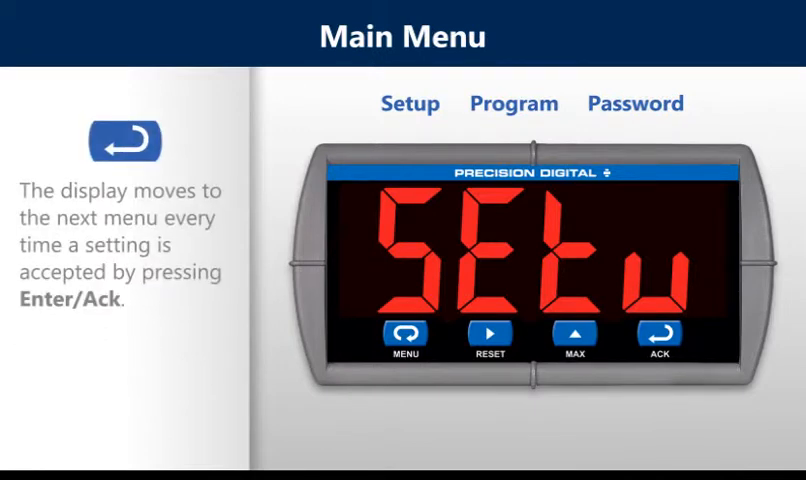
pyautogui.click(660, 332)
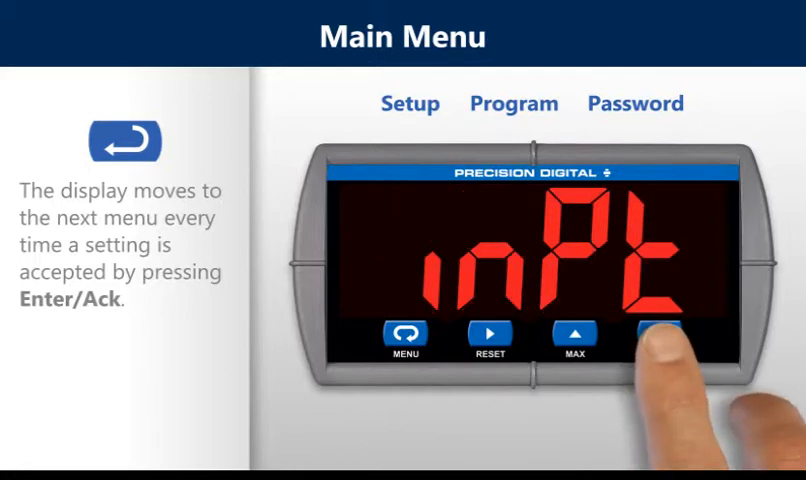
pyautogui.click(660, 332)
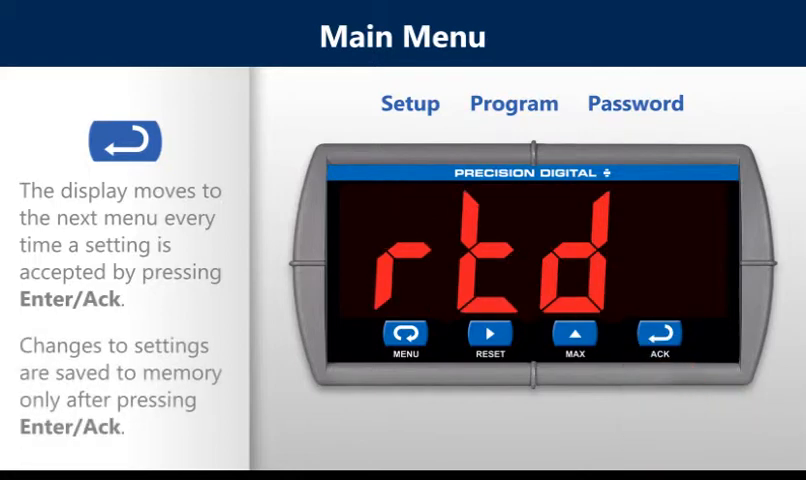